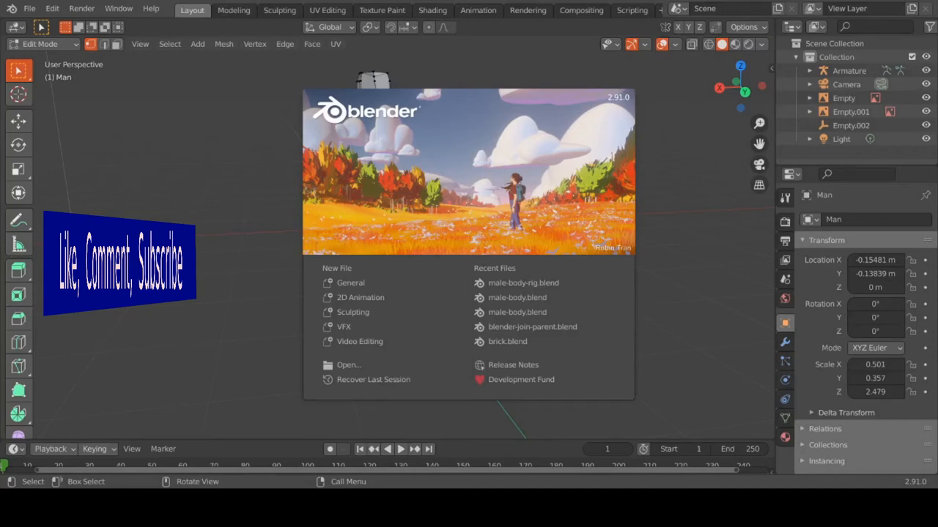
mouse_move(724, 4)
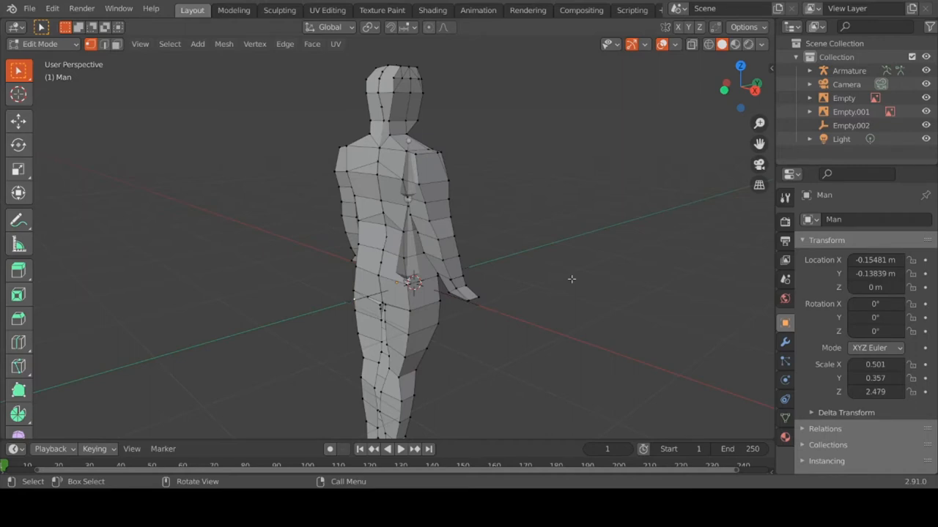
mouse_move(559, 287)
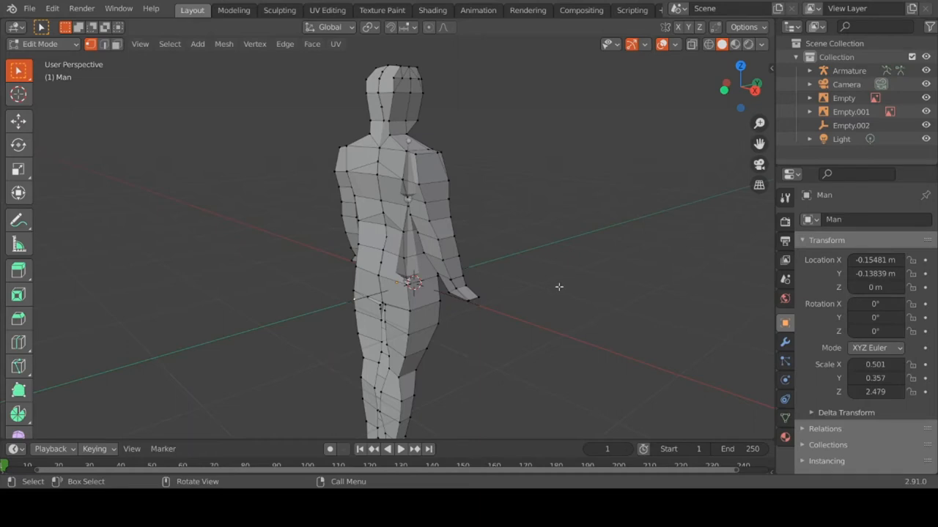
key(a)
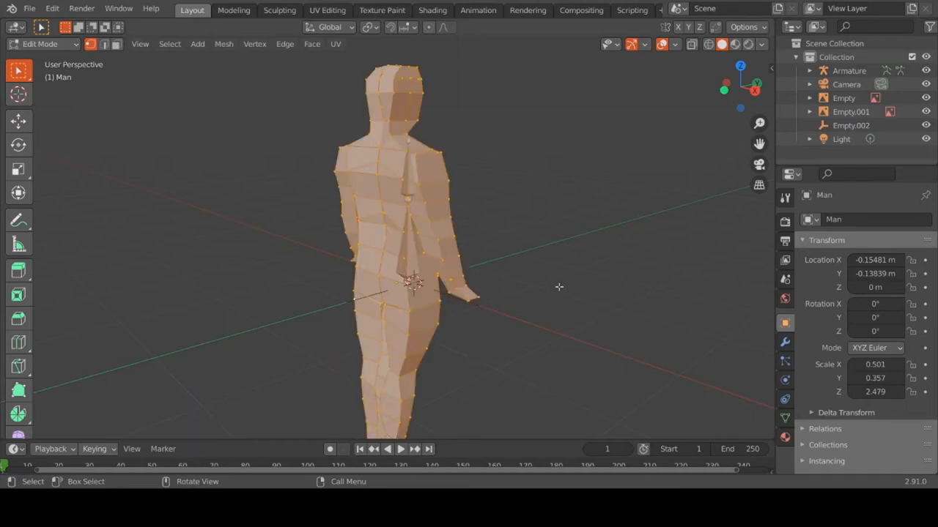
right_click(413, 285)
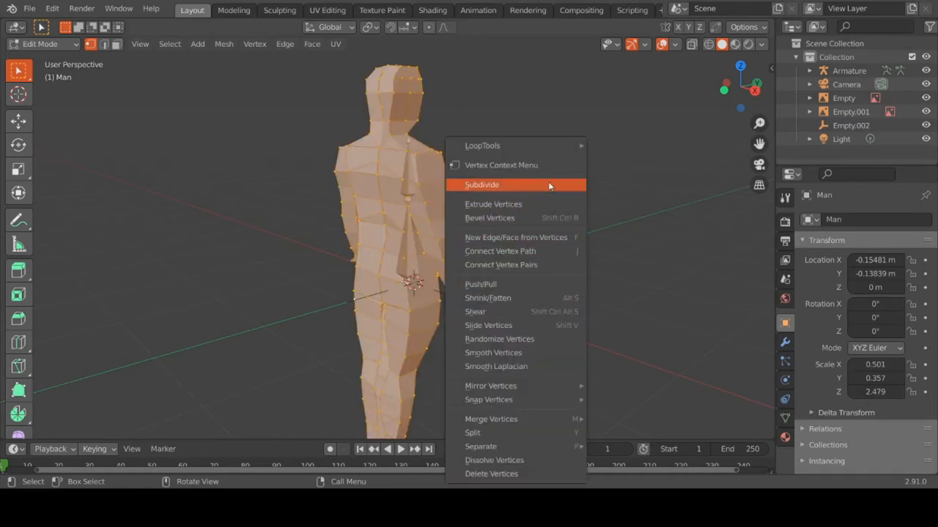
click(481, 185)
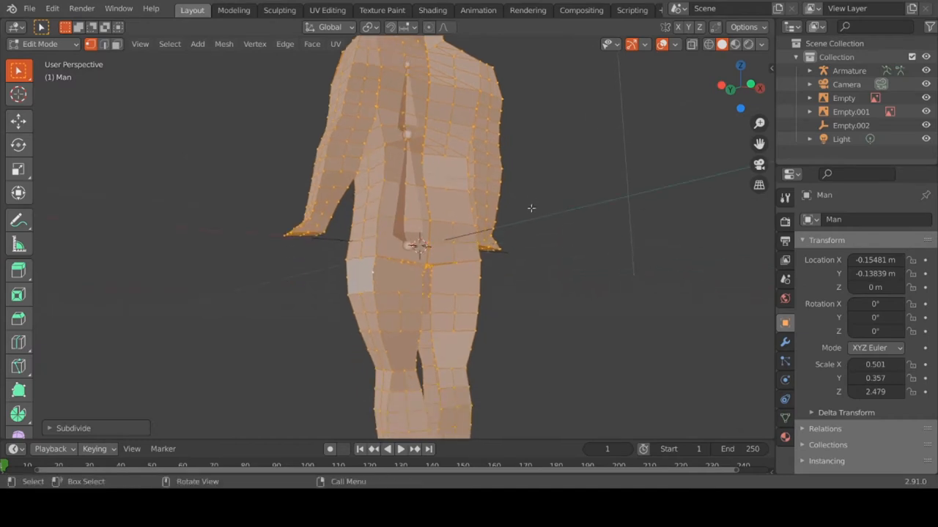
right_click(531, 208)
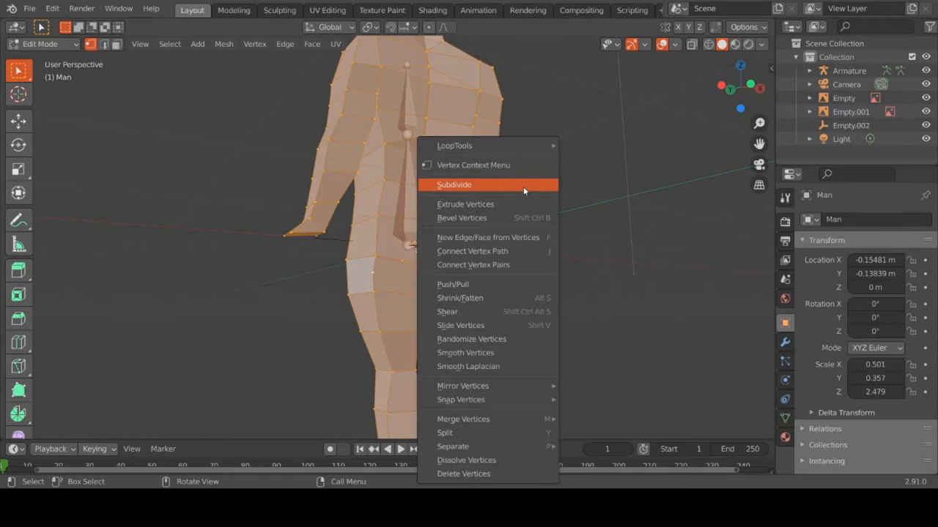
click(454, 185)
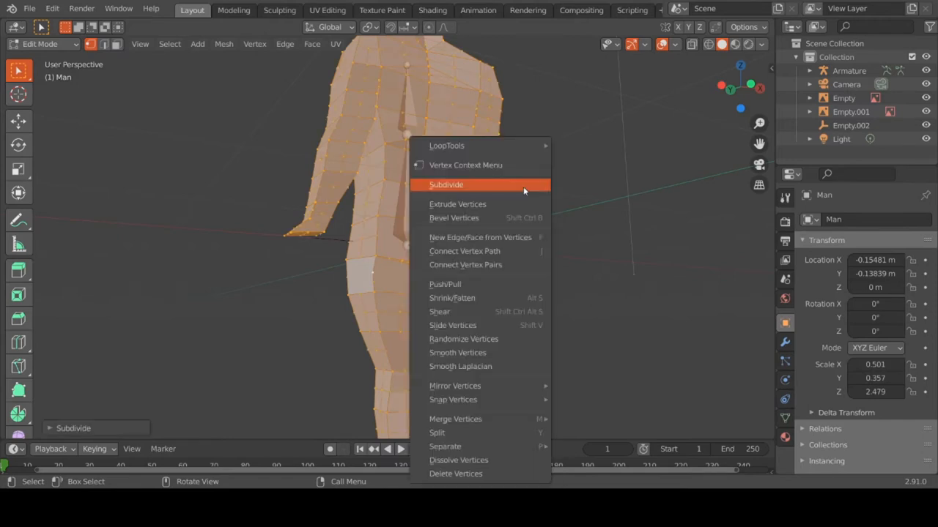
click(446, 184)
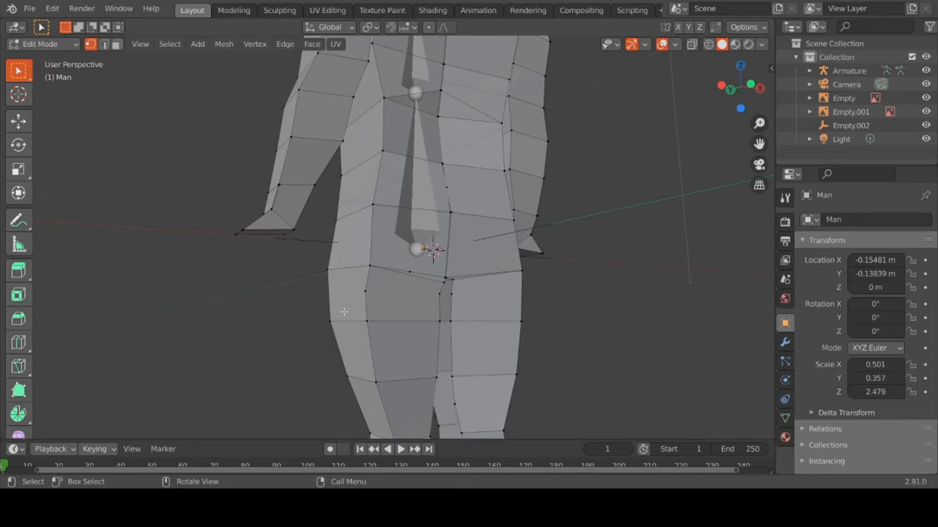
mouse_move(366, 293)
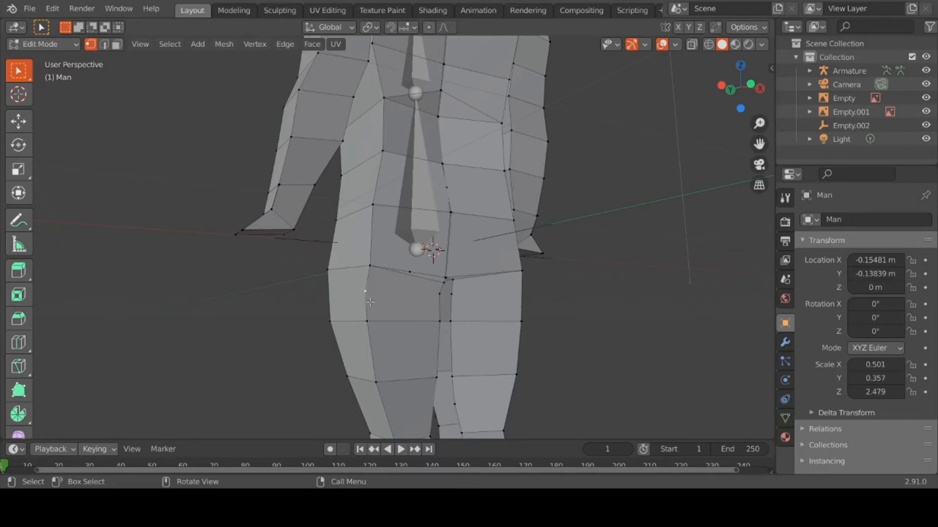
- Press X with the figure's thigh area in the viewport
key(x)
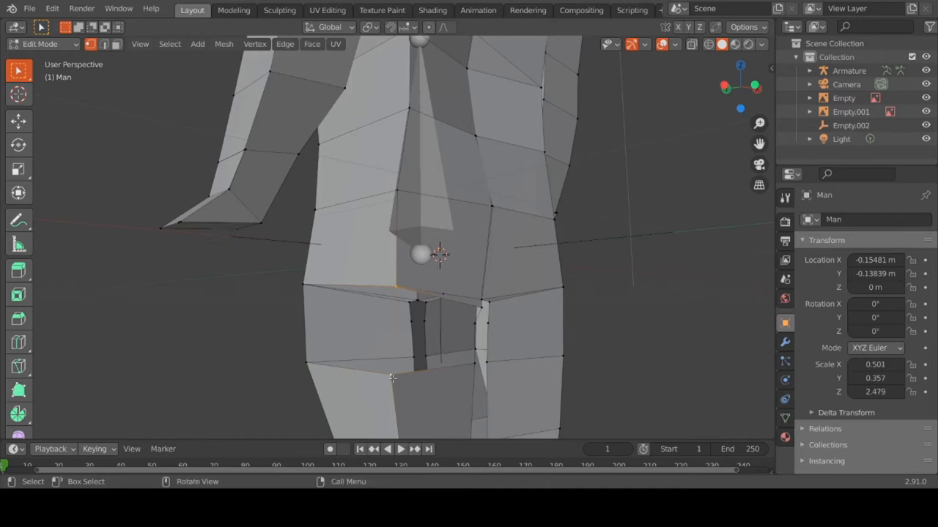
mouse_move(364, 327)
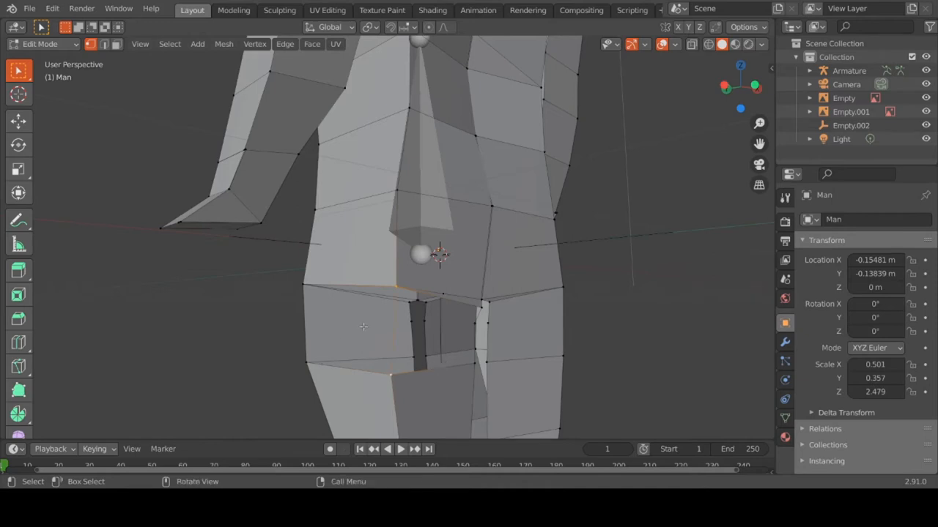
mouse_move(364, 313)
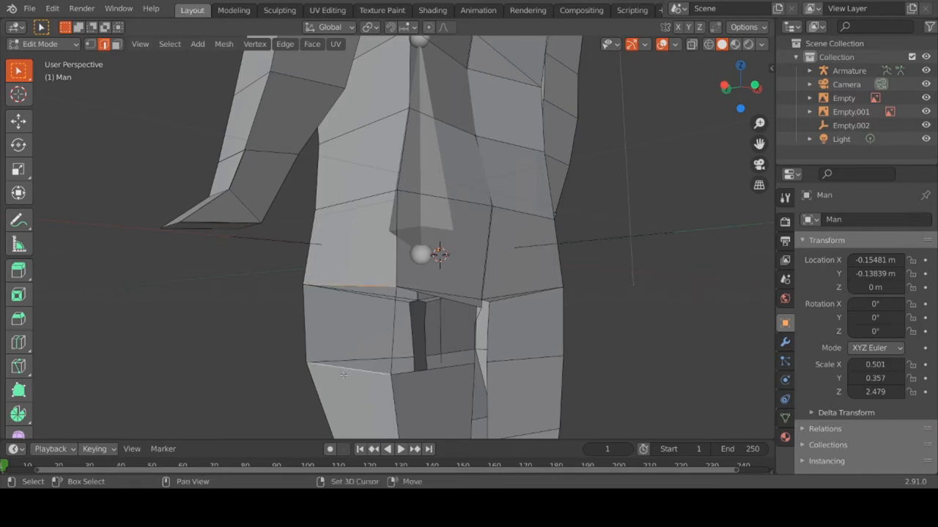
- Select the front upper-thigh face beside the gap and apply Edge Split to it
click(345, 330)
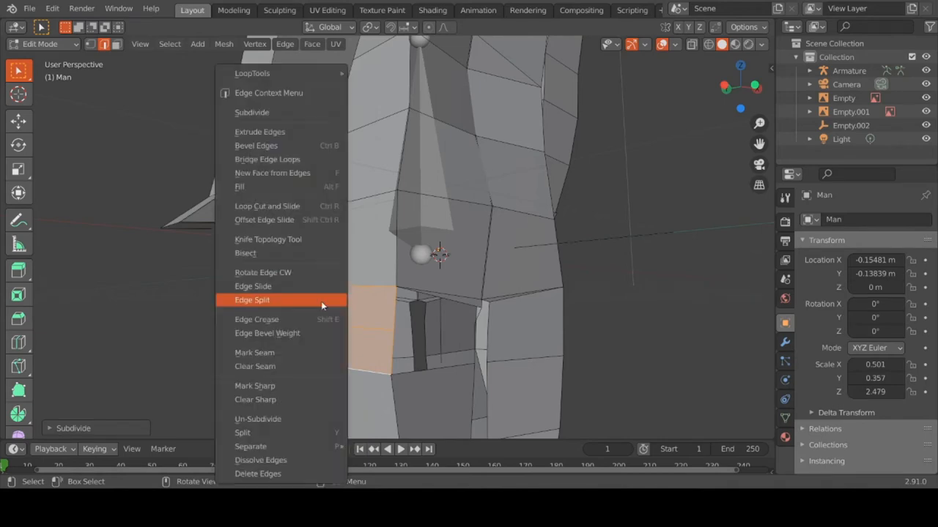
click(251, 300)
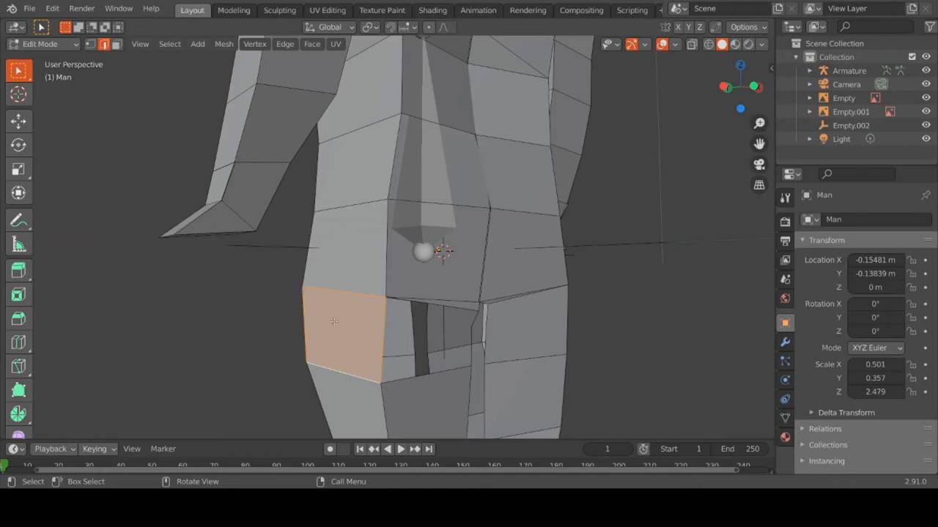
- Select an edge along the top of the thigh hole
click(378, 337)
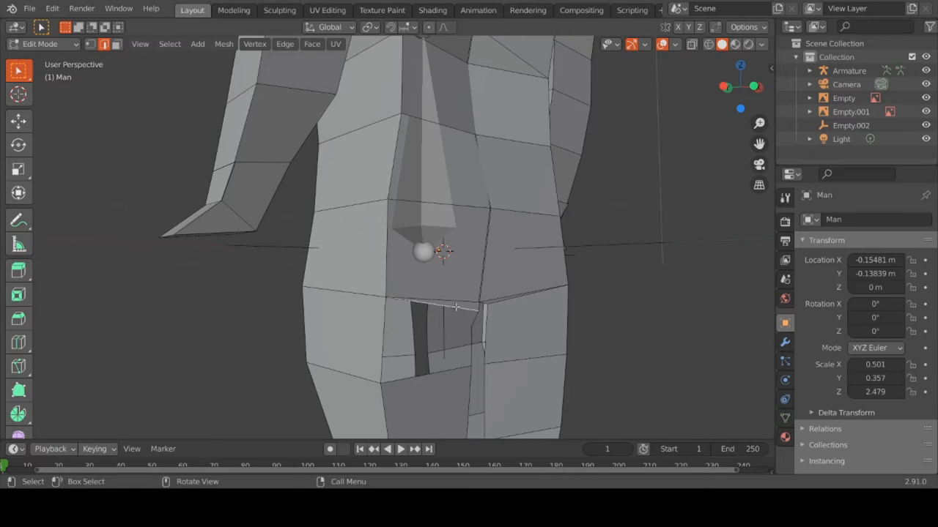
mouse_move(474, 324)
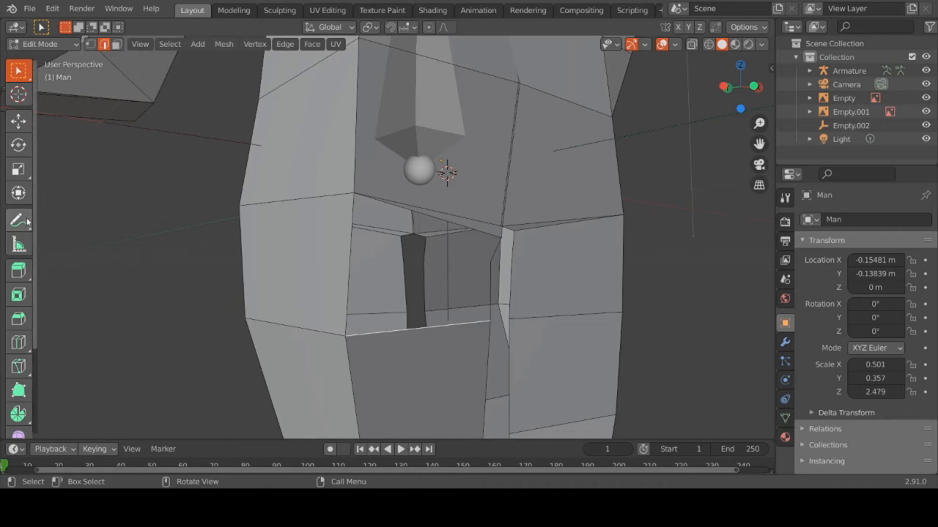
- Use the Annotate tool to draw number labels beside the hole's edges
click(18, 220)
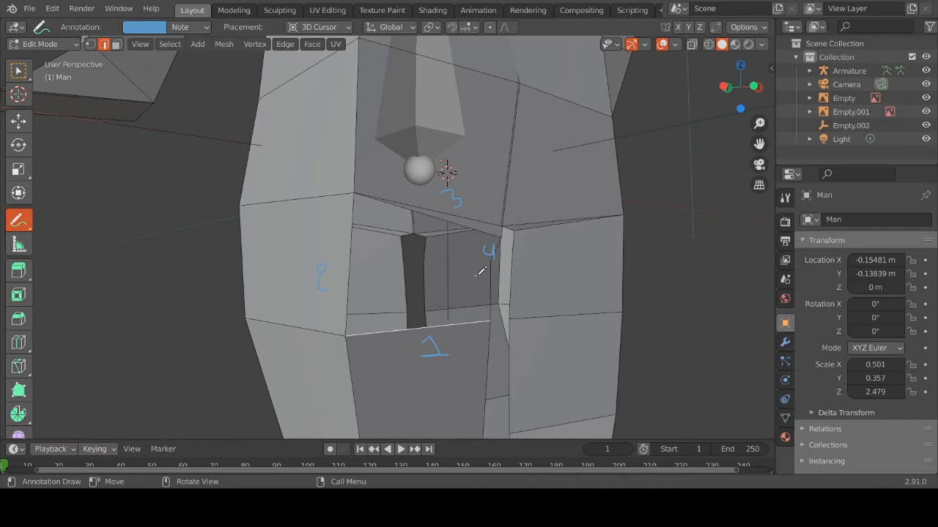
drag(477, 277, 465, 292)
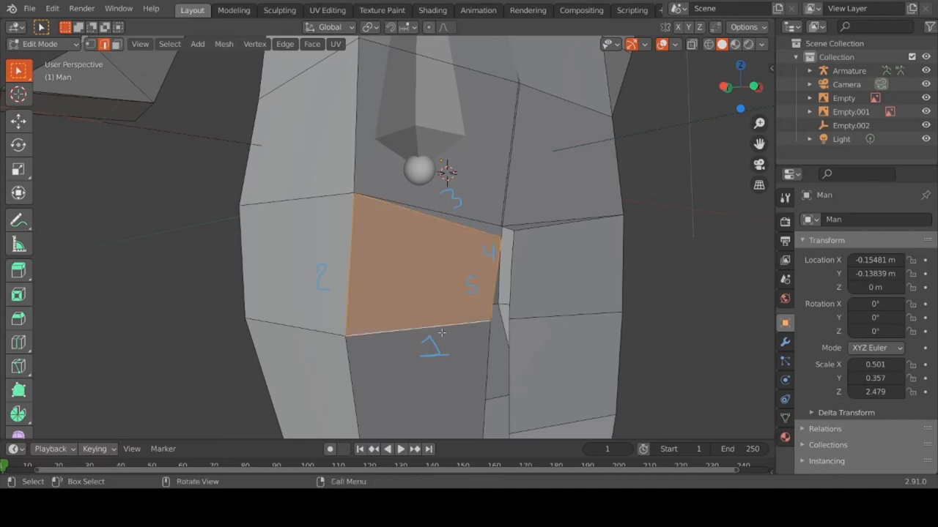
mouse_move(541, 296)
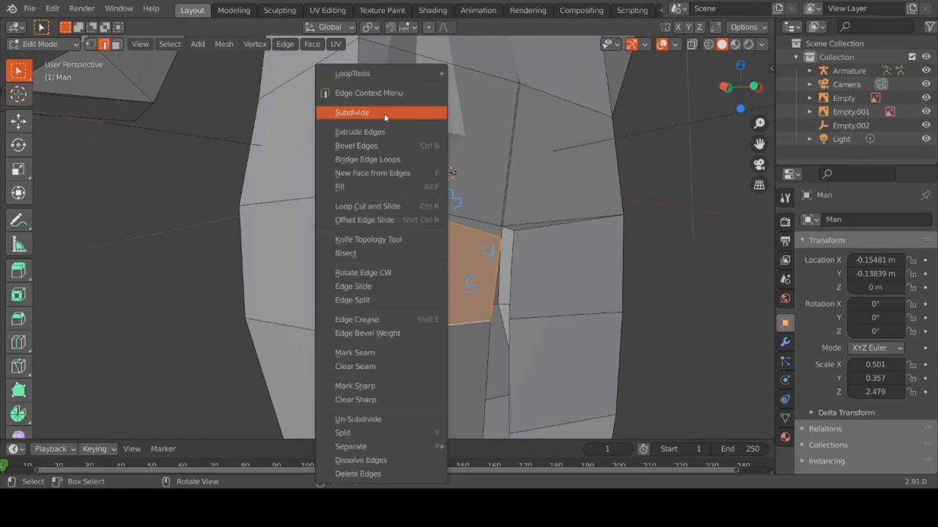
- Apply Subdivide twice through the edge context menu
click(351, 113)
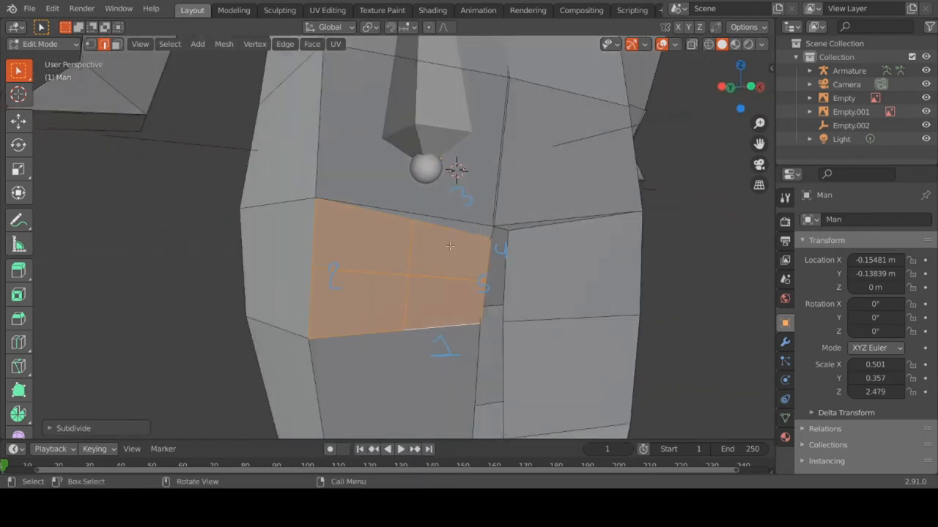
right_click(451, 246)
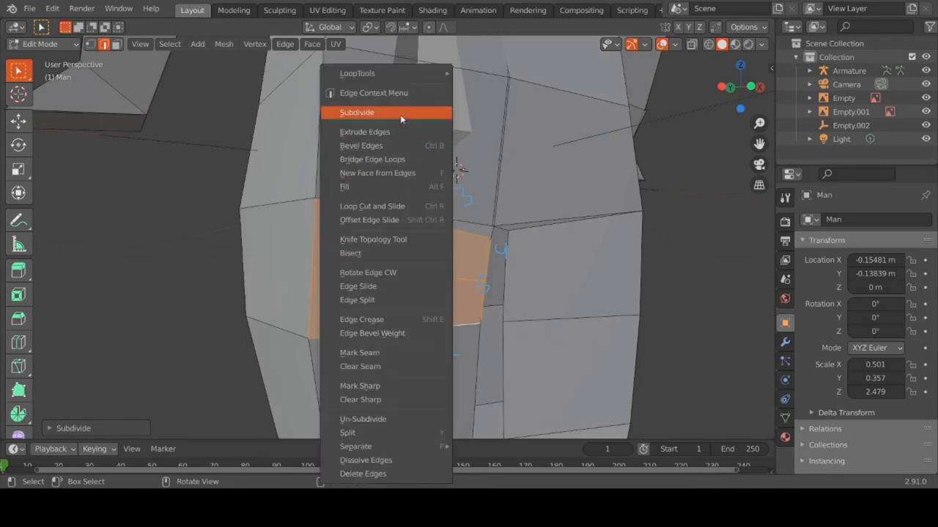
click(356, 113)
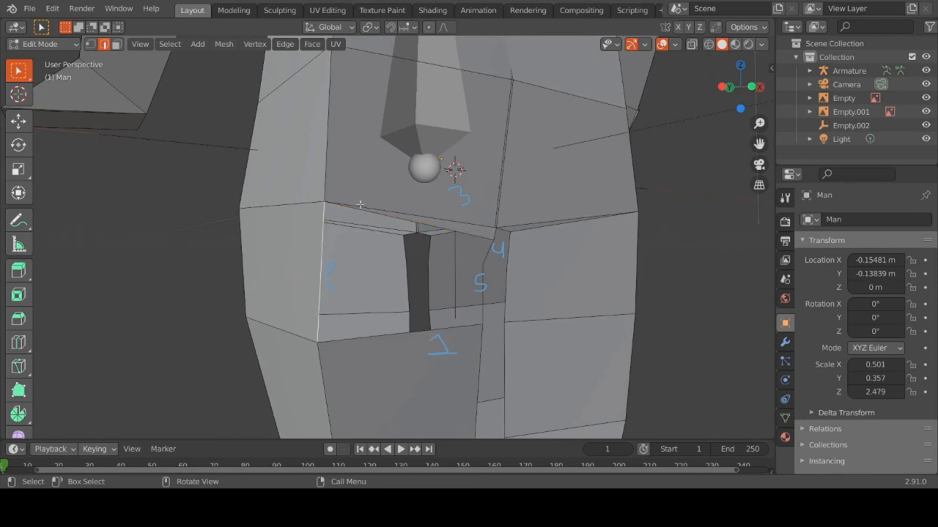
- Select an edge bordering the hole, fill the hole with a face, then deselect
click(499, 249)
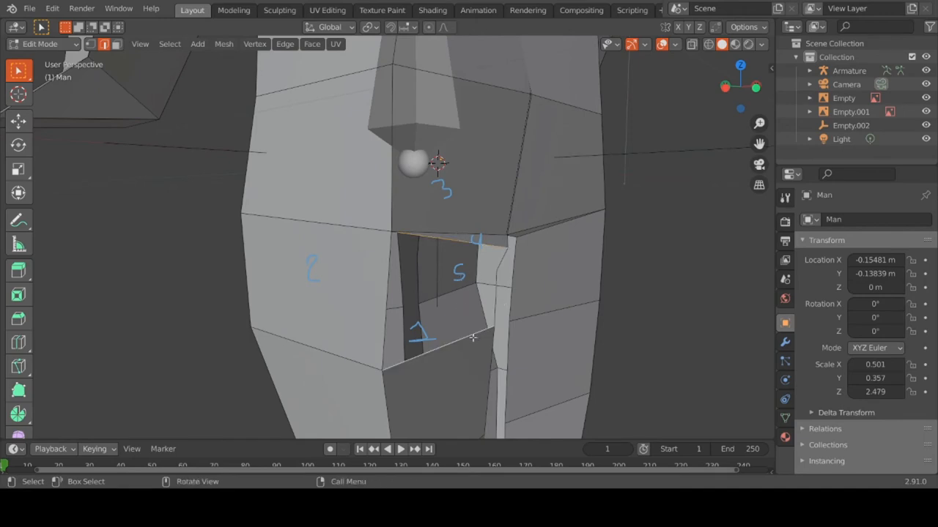
click(460, 289)
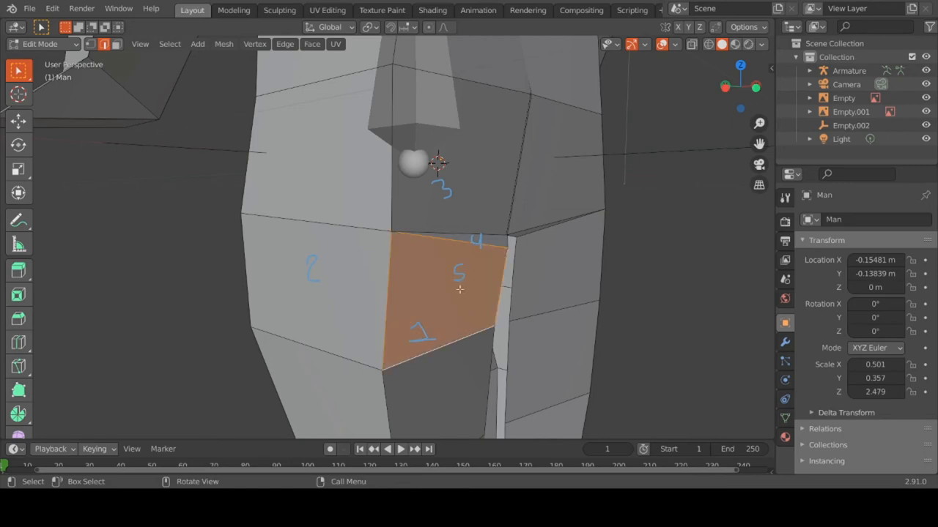
click(209, 274)
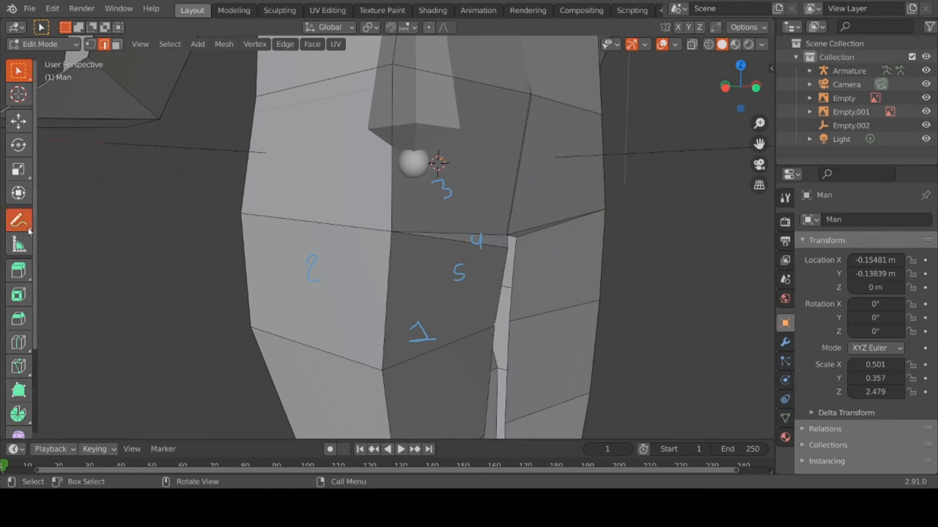
- Choose the freehand Annotate variant from the toolbar flyout
click(18, 220)
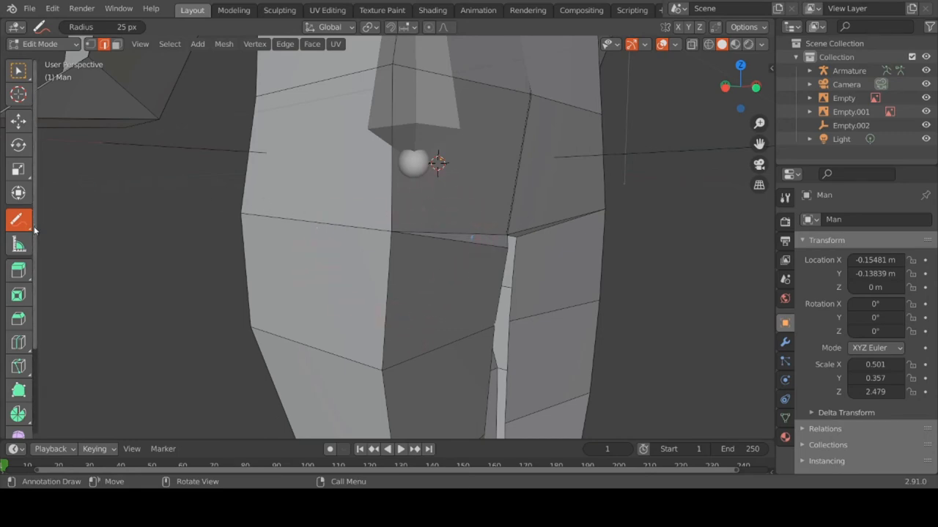
click(18, 220)
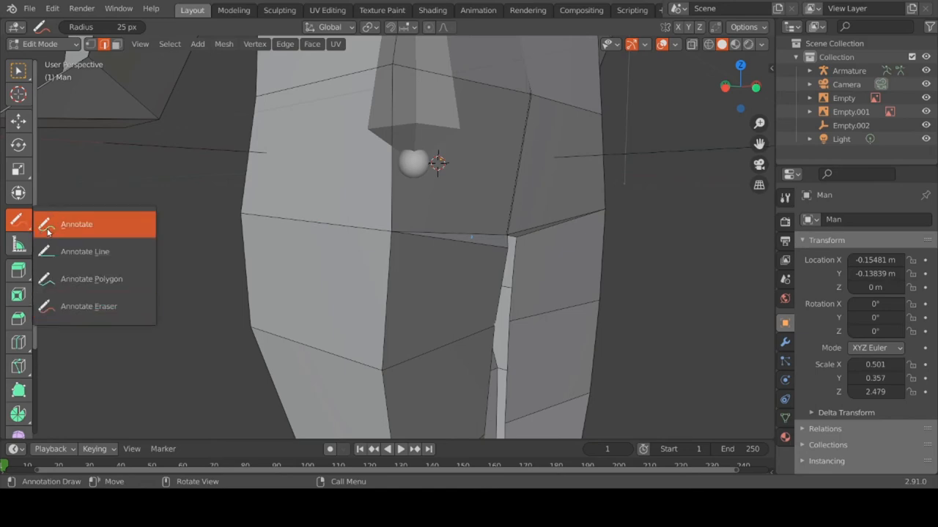
click(77, 224)
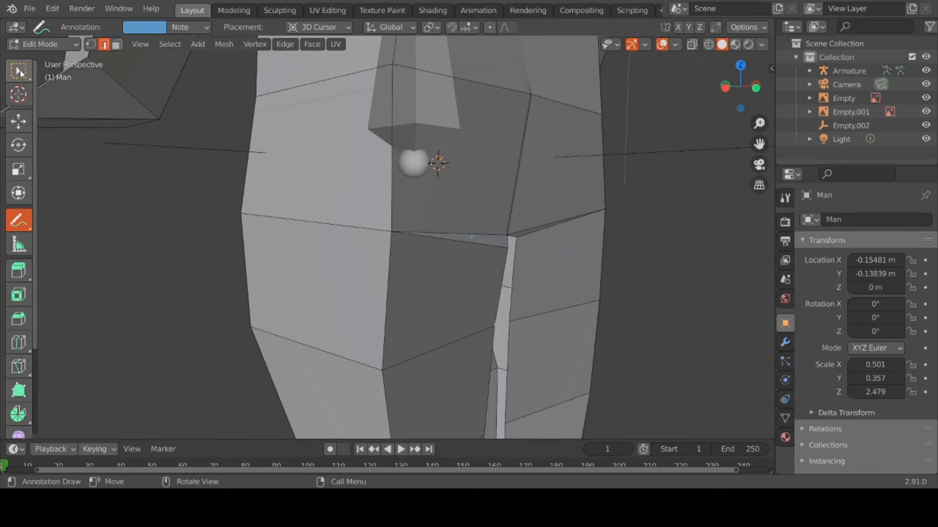
click(19, 70)
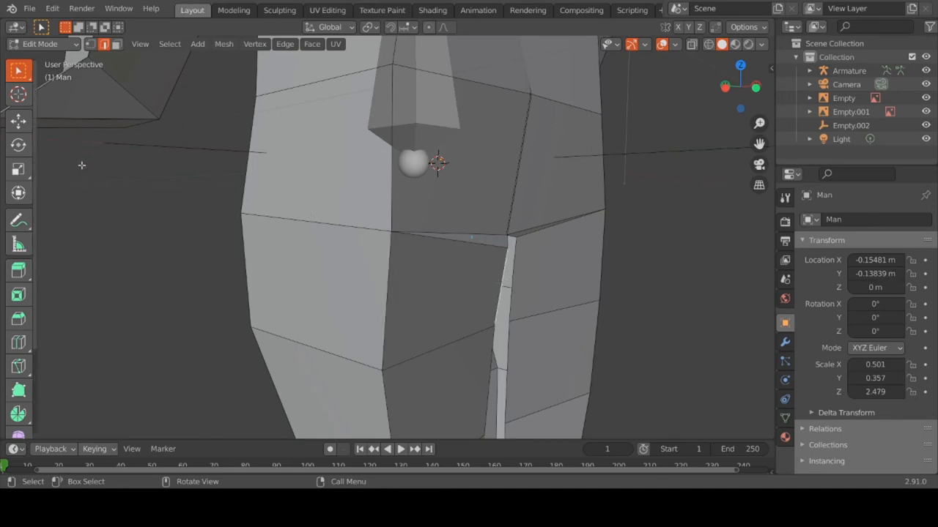
click(18, 220)
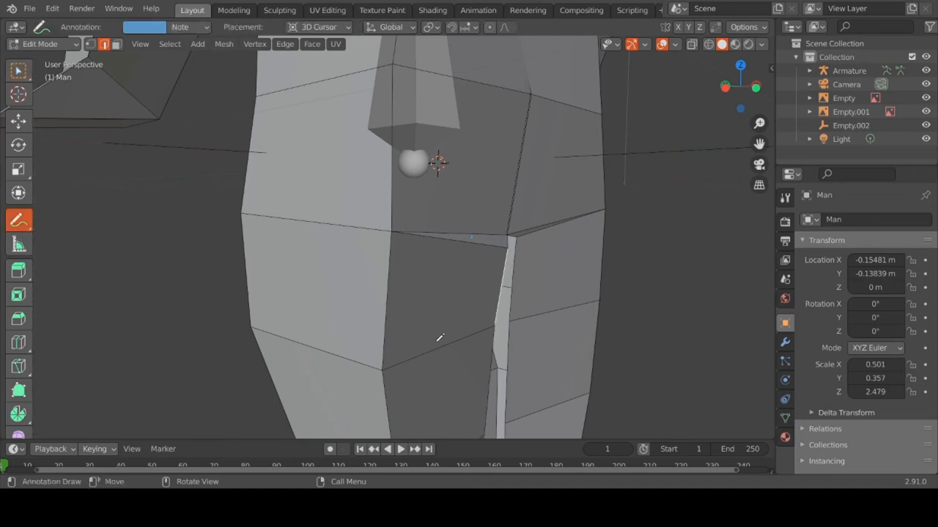
- Draw numbers 1 and 2 below and beside the new face, then return to Select
drag(440, 337, 431, 373)
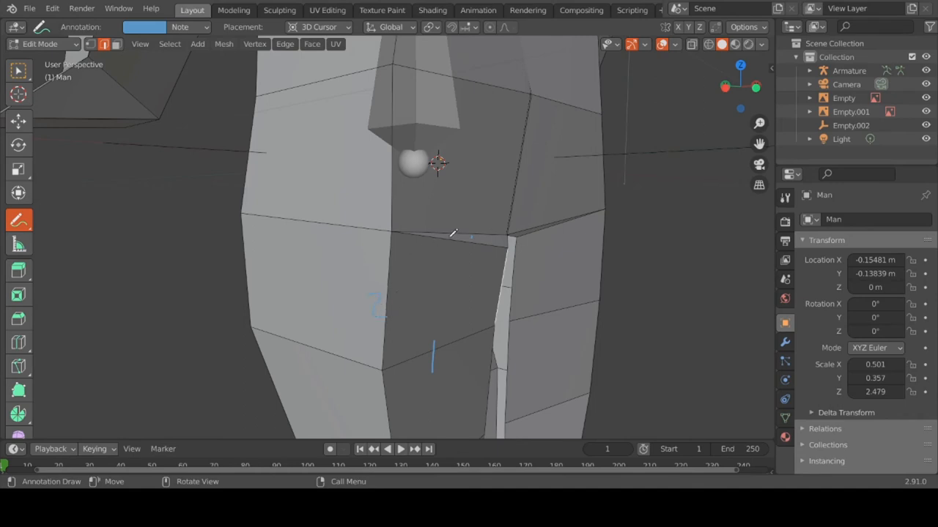
drag(450, 230, 469, 267)
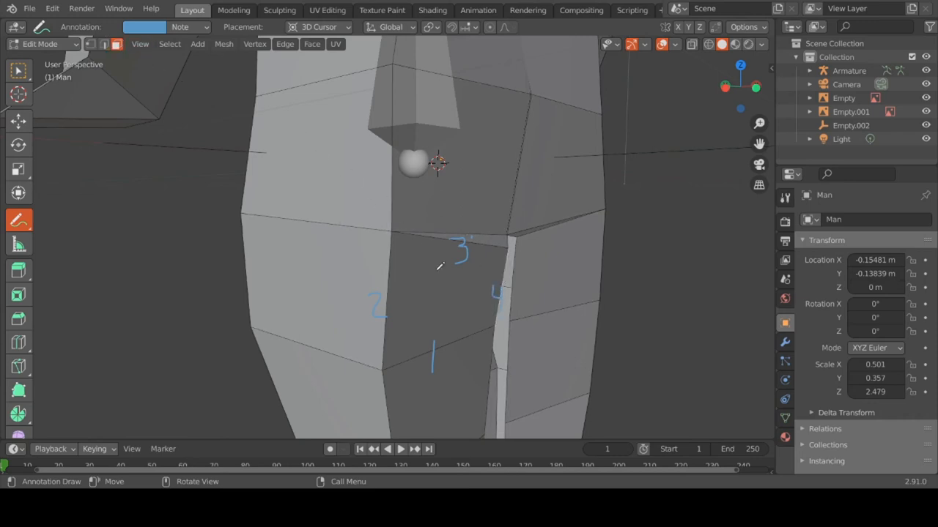
click(18, 69)
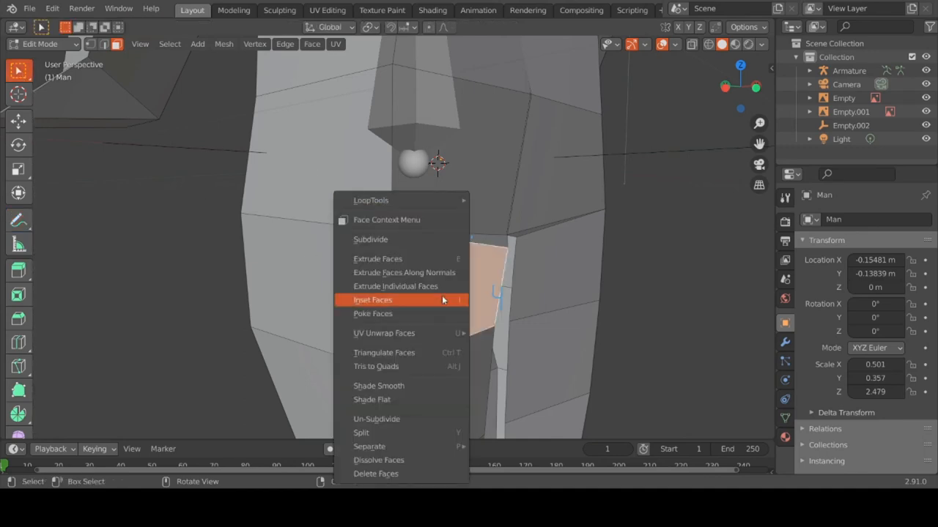
click(371, 239)
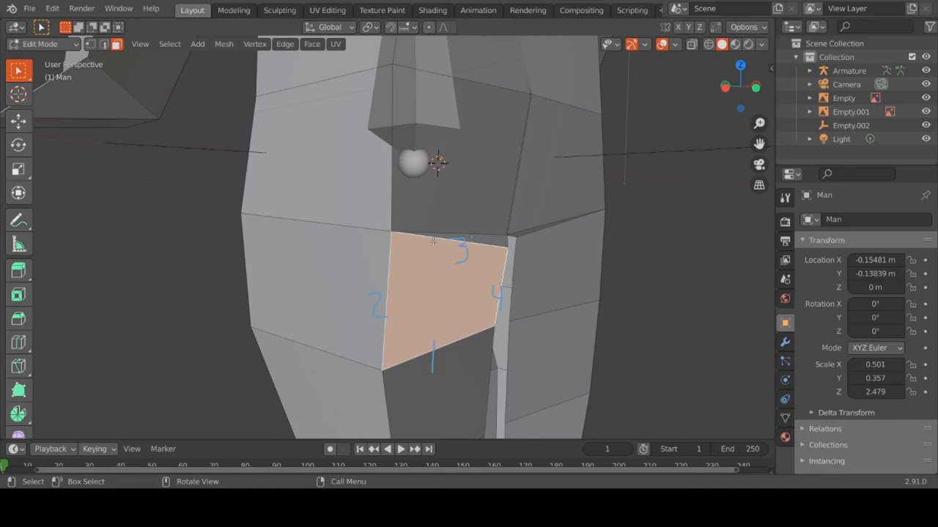
mouse_move(428, 233)
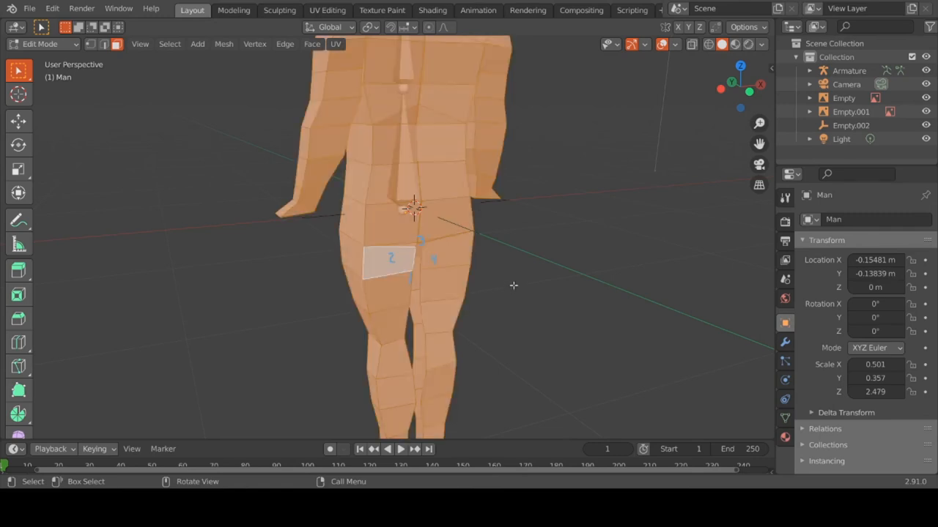
- Subdivide all selected faces, then select a waist face and a right upper-thigh face
right_click(512, 286)
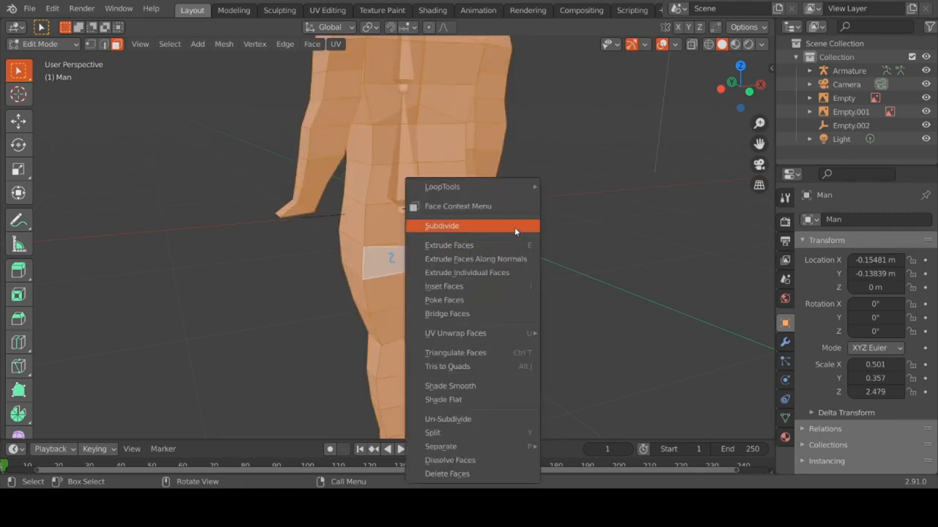
click(442, 226)
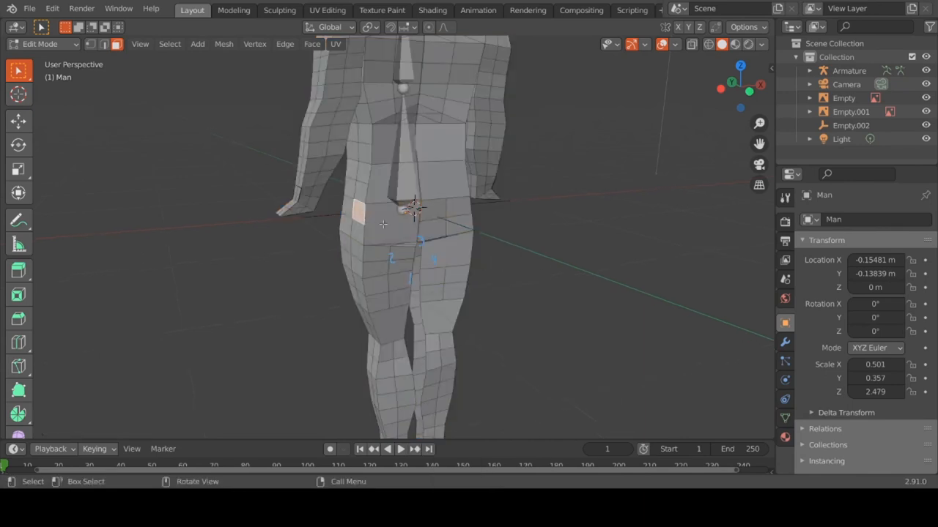
click(399, 220)
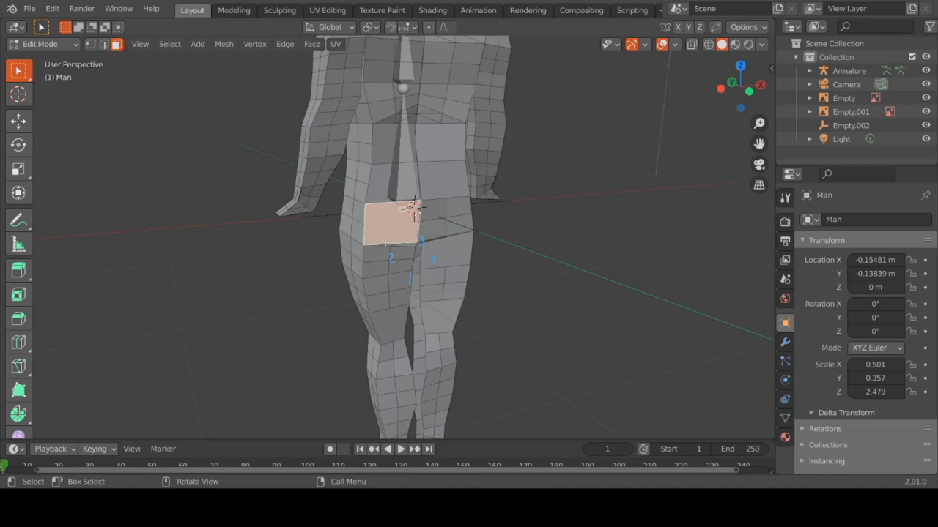
mouse_move(383, 293)
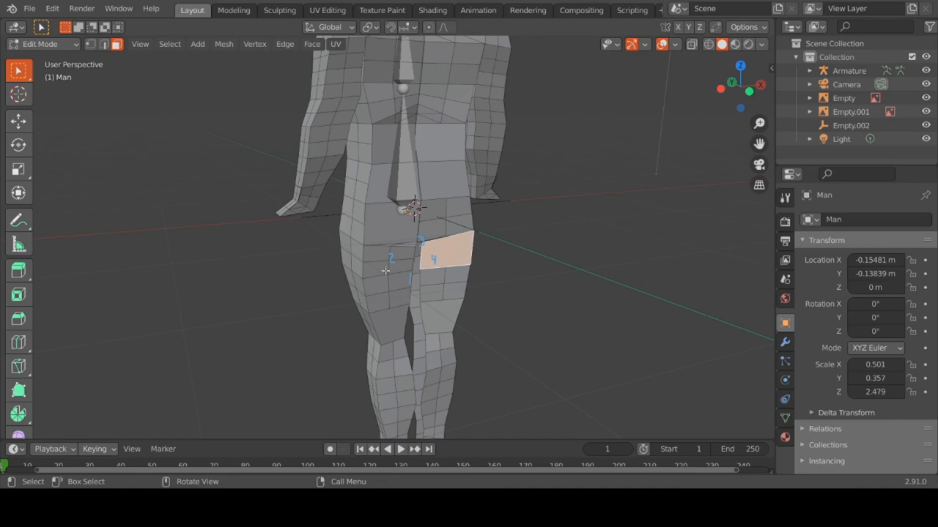
click(378, 273)
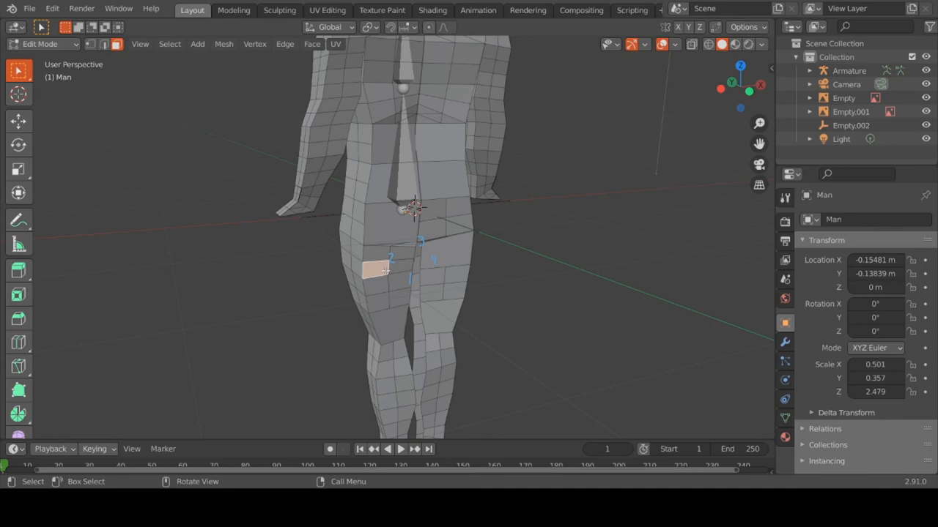
mouse_move(441, 271)
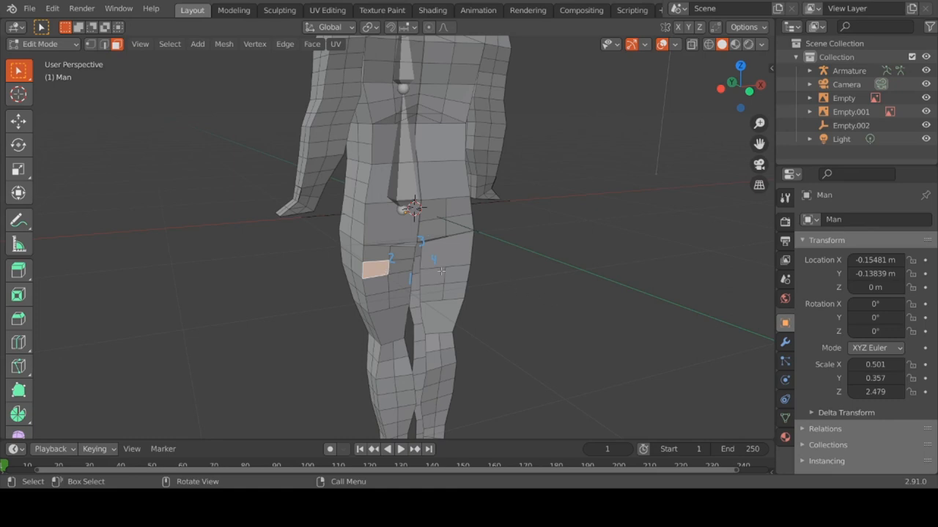
drag(440, 271, 451, 295)
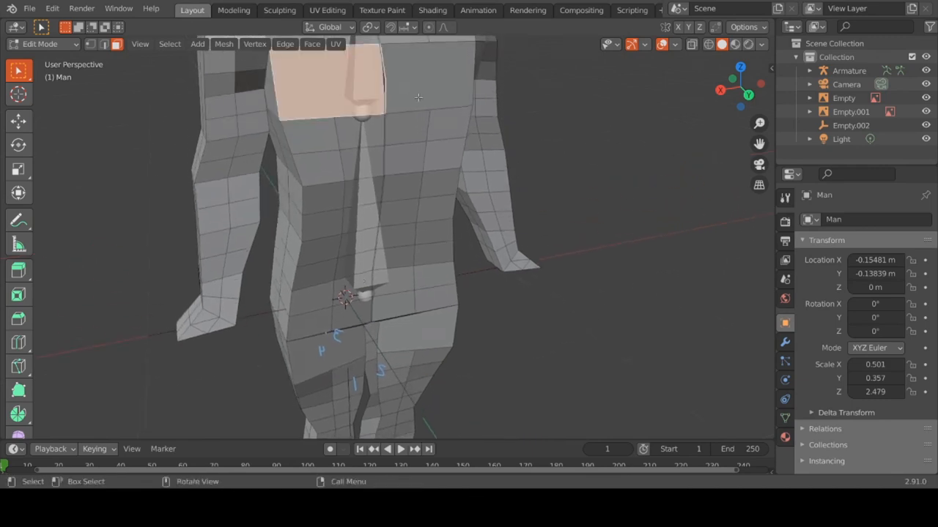
click(417, 330)
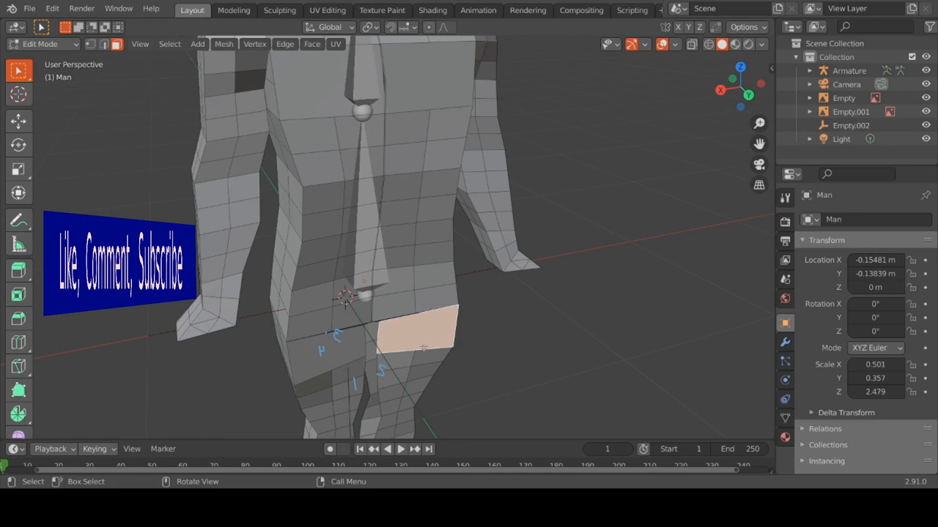
mouse_move(322, 359)
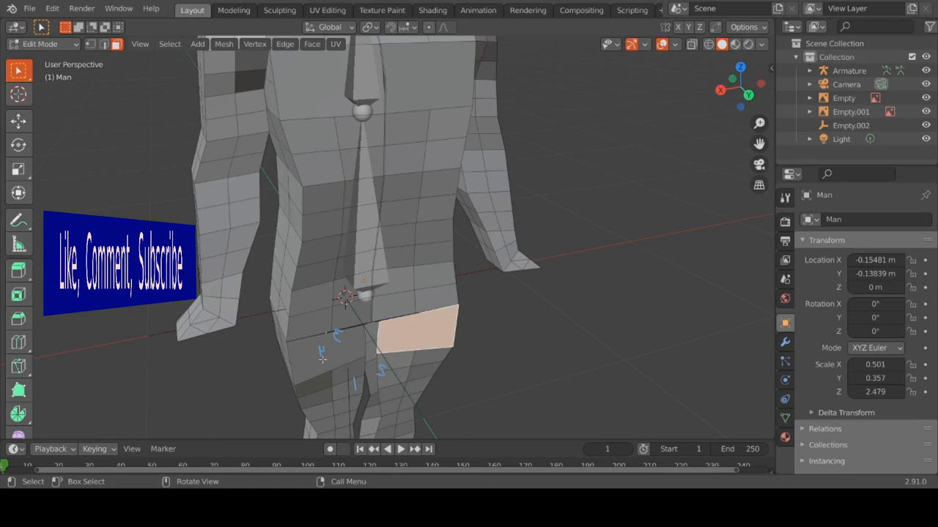